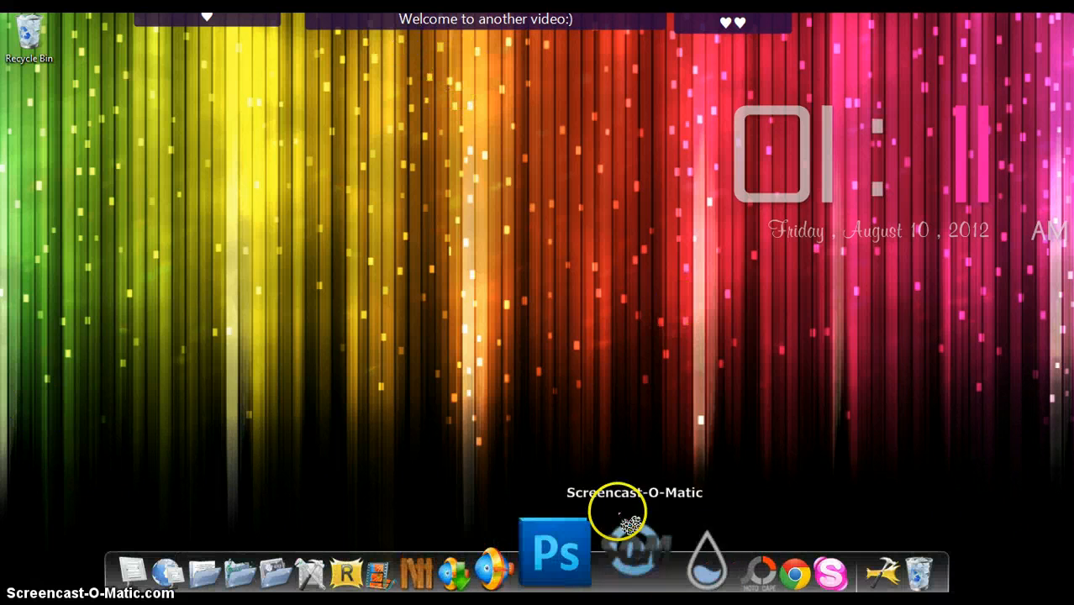
Step: Launch Photoshop from the dock so a blank white canvas is ready
{"action": "left_click", "coordinate": [555, 553]}
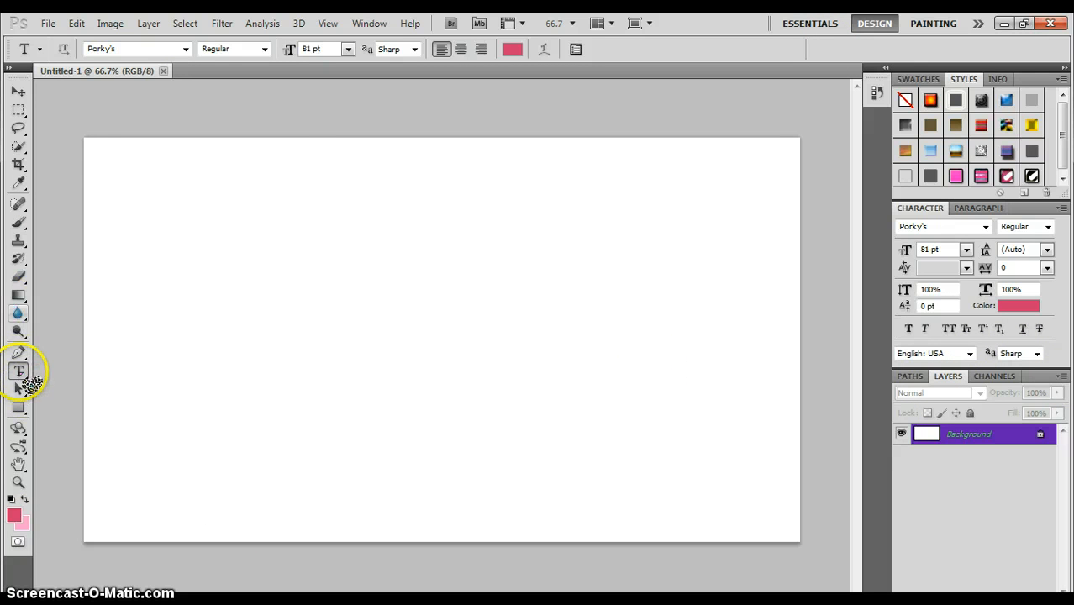
Step: Open glitterbackground.jpg as a second document alongside the blank canvas
{"action": "left_click", "coordinate": [76, 23]}
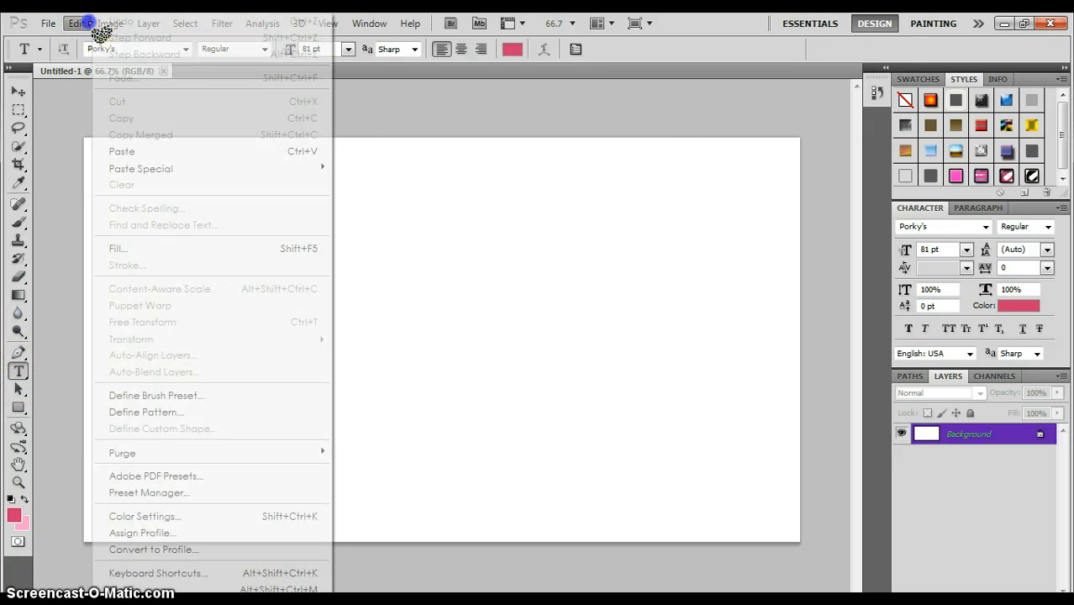
{"action": "left_click", "coordinate": [48, 24]}
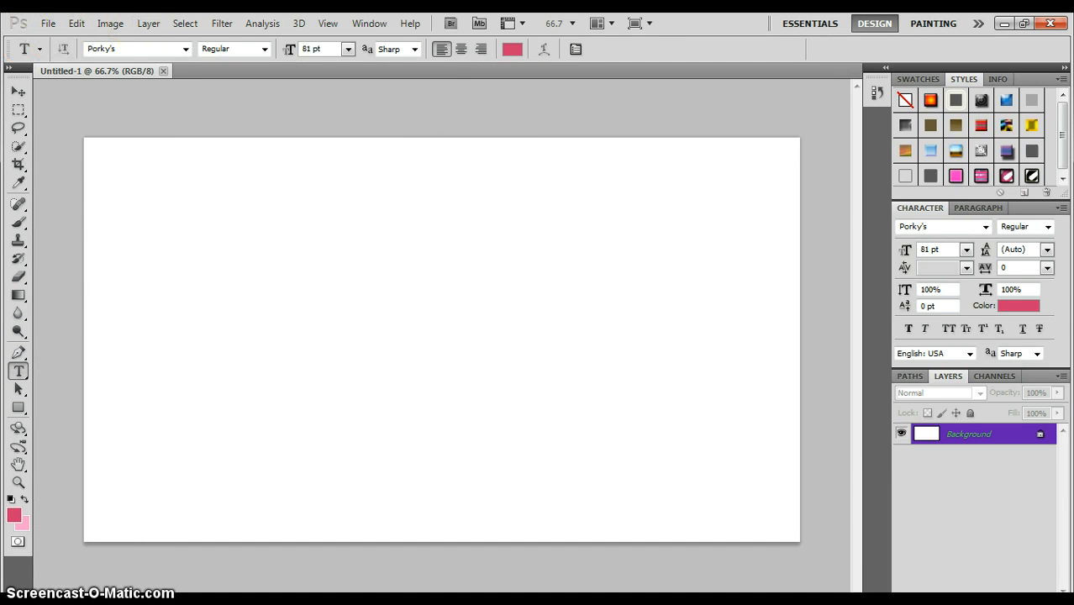
{"action": "left_click", "coordinate": [78, 23]}
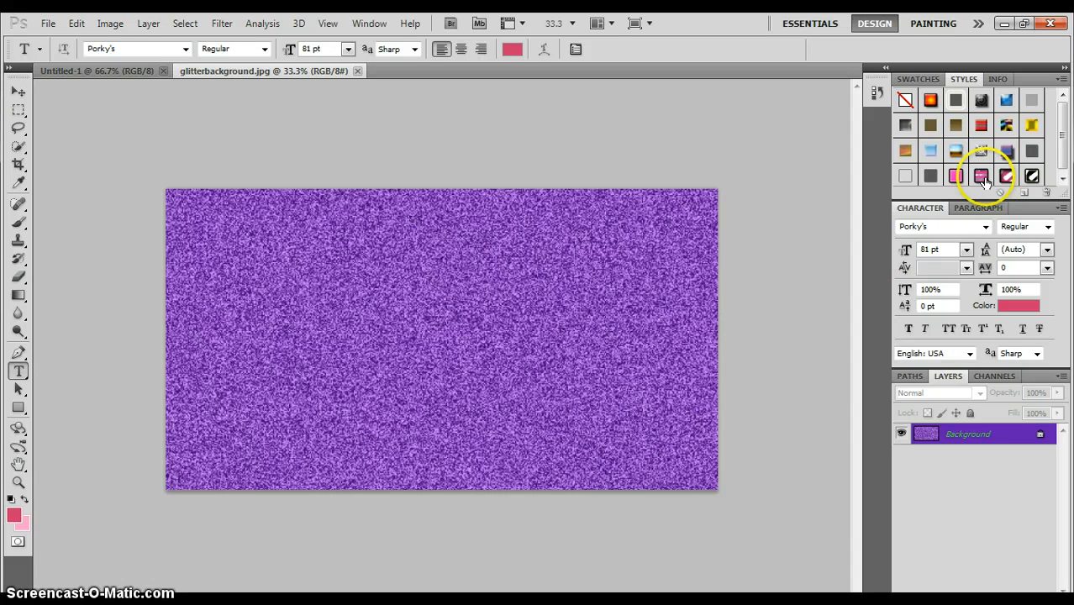
Step: Define the glitter image as a pattern named 'Purple Glitter' and return to Untitled-1
{"action": "left_click", "coordinate": [78, 23]}
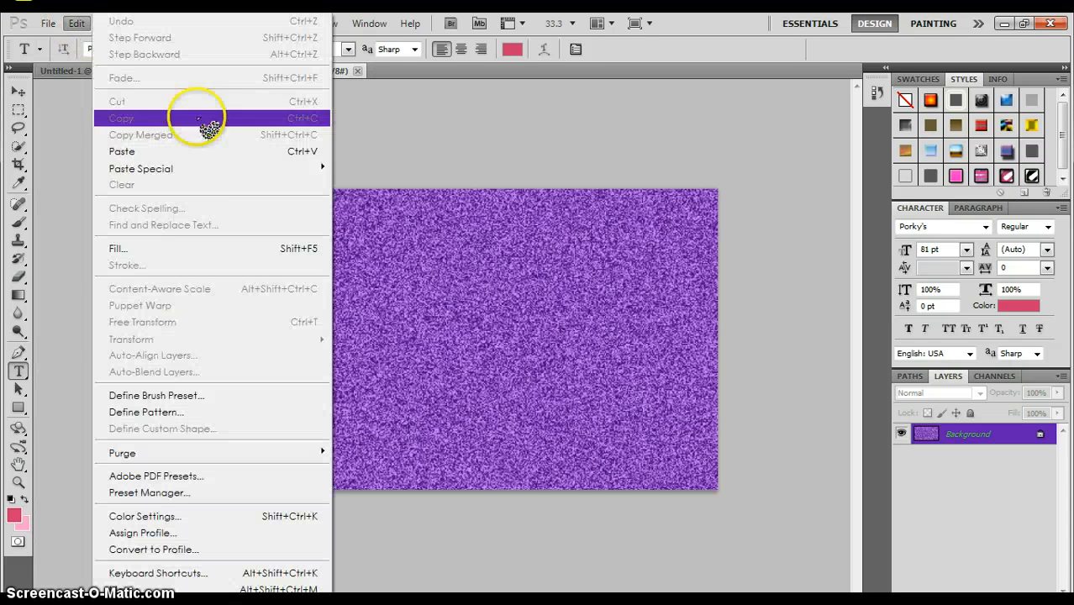
{"action": "mouse_move", "coordinate": [154, 395]}
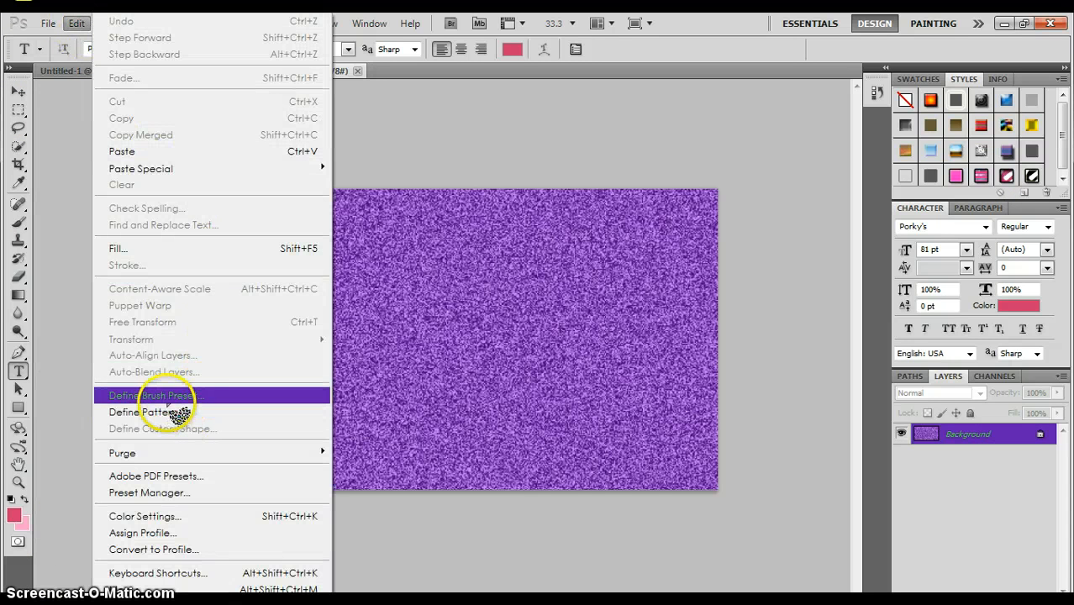
{"action": "left_click", "coordinate": [143, 412]}
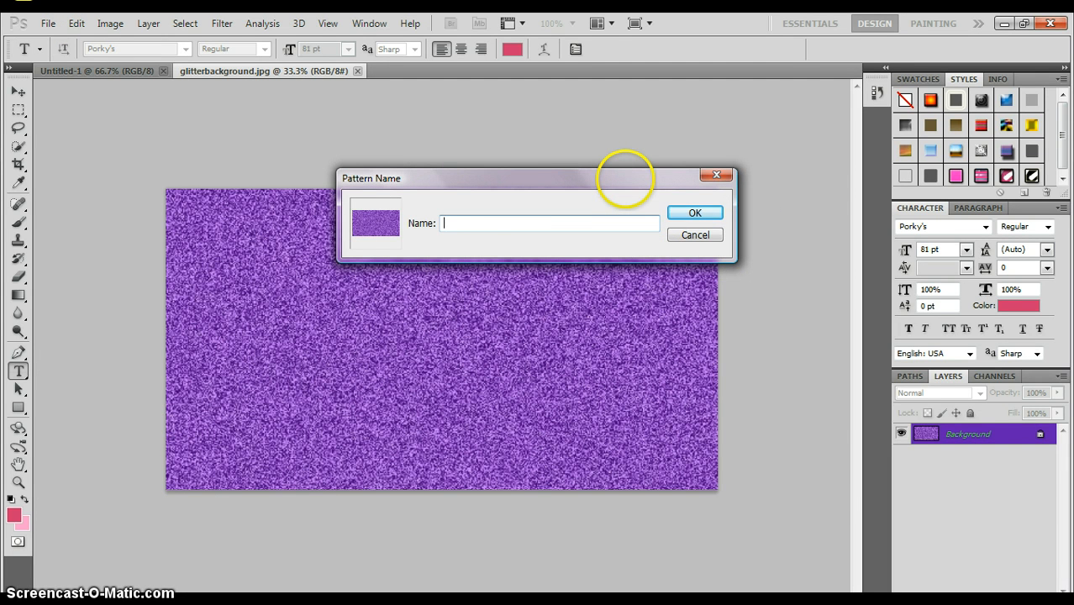
{"action": "type", "text": "Purple Gl"}
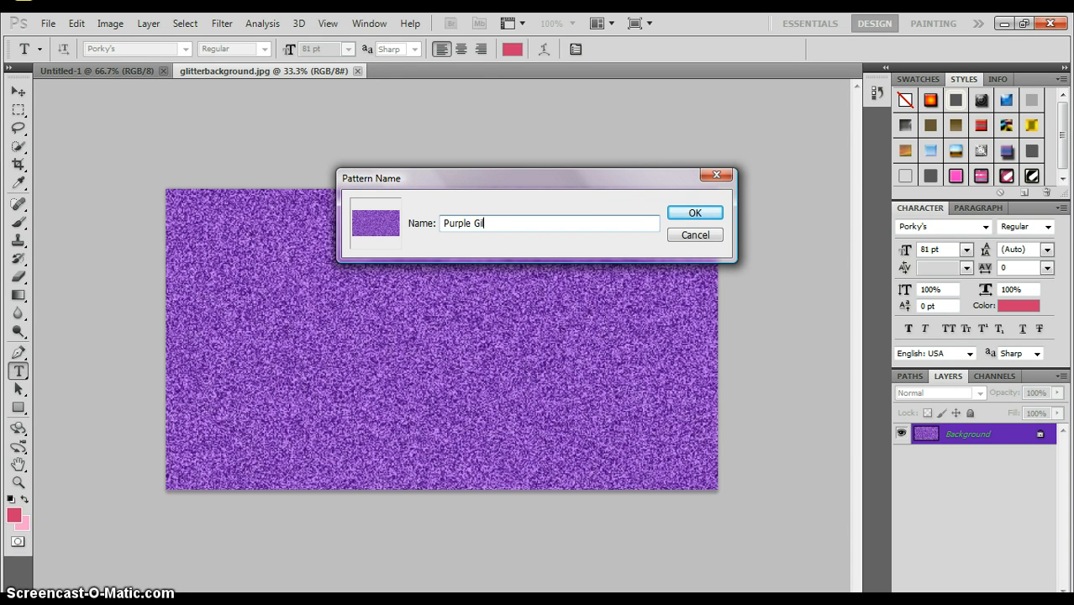
{"action": "key", "text": "BackSpace"}
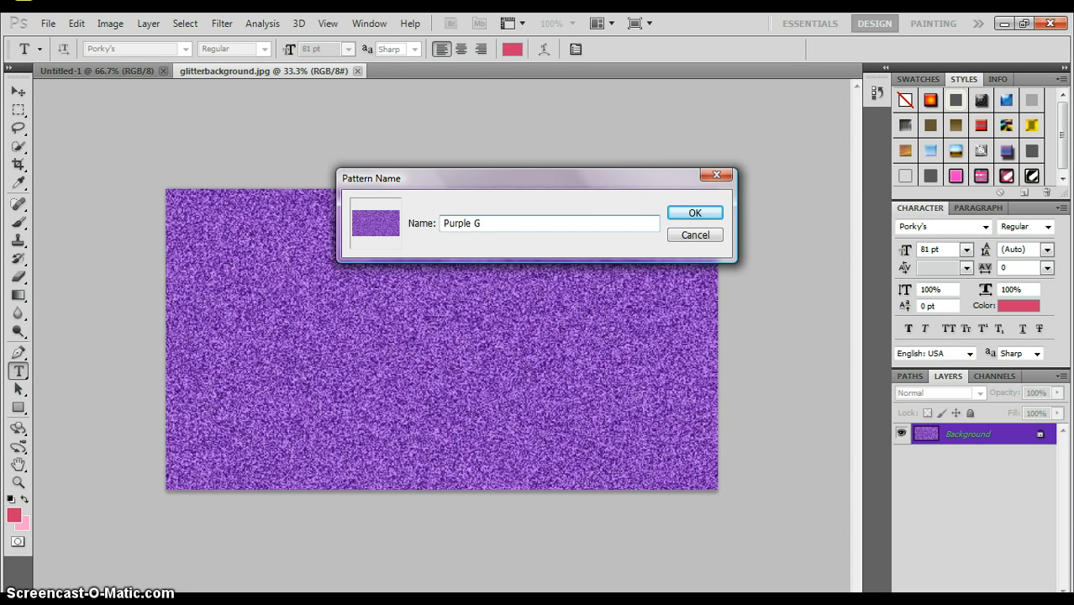
{"action": "left_click", "coordinate": [696, 212]}
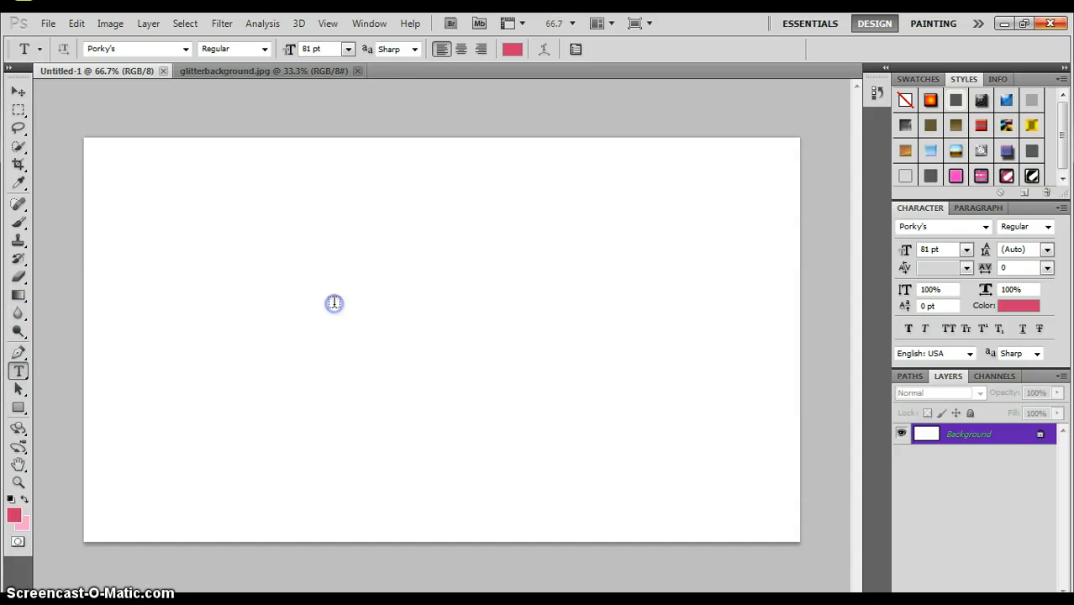
Step: Create a pink text layer reading 'TheJvKhan1' near the canvas centre with the Horizontal Type tool
{"action": "left_click", "coordinate": [333, 303]}
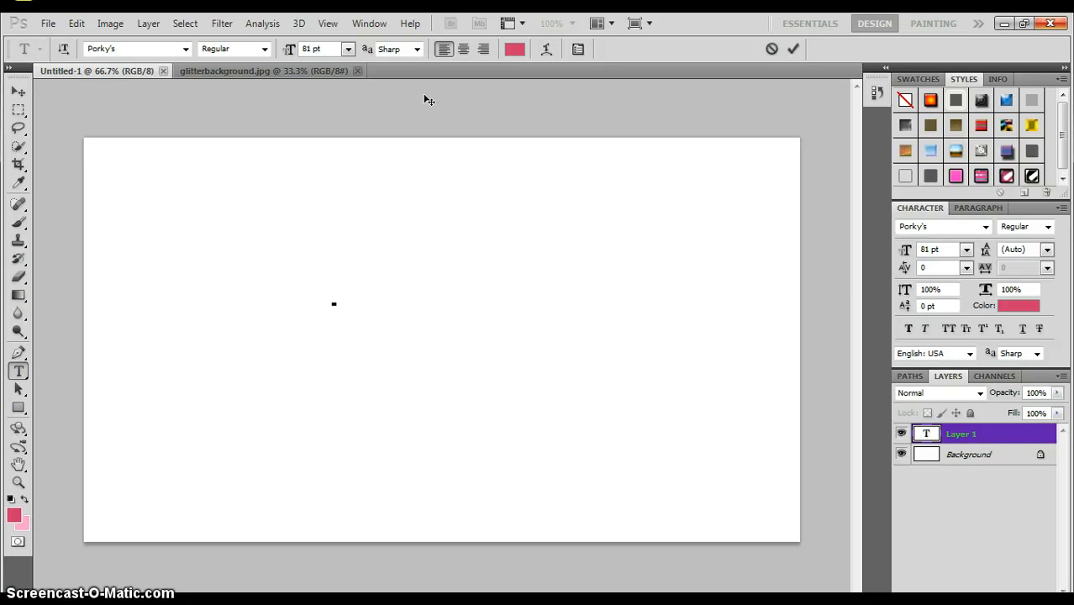
{"action": "left_click", "coordinate": [333, 294]}
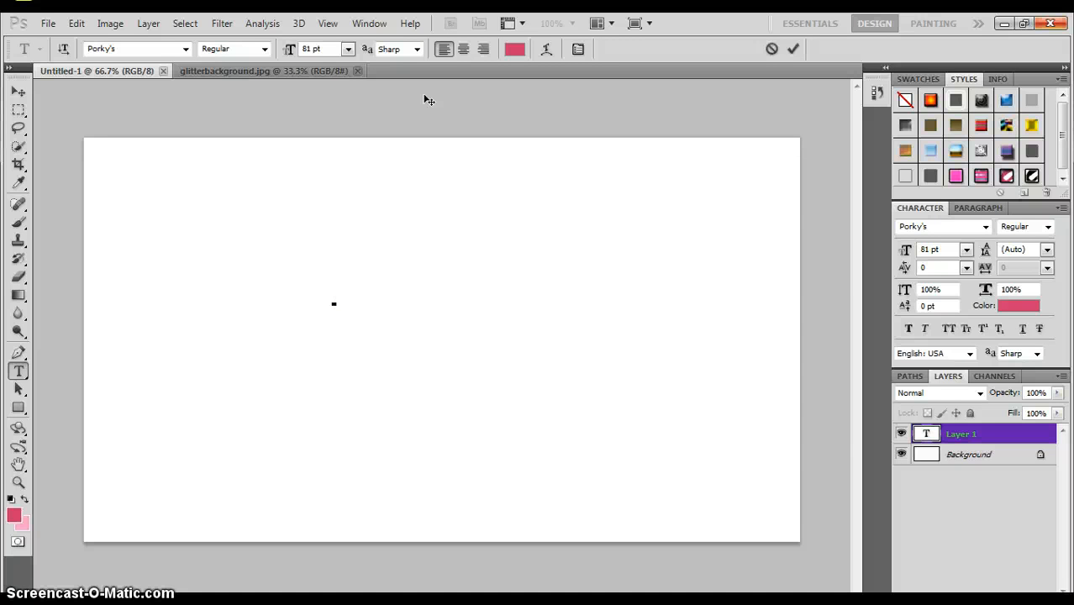
{"action": "type", "text": "TheJv"}
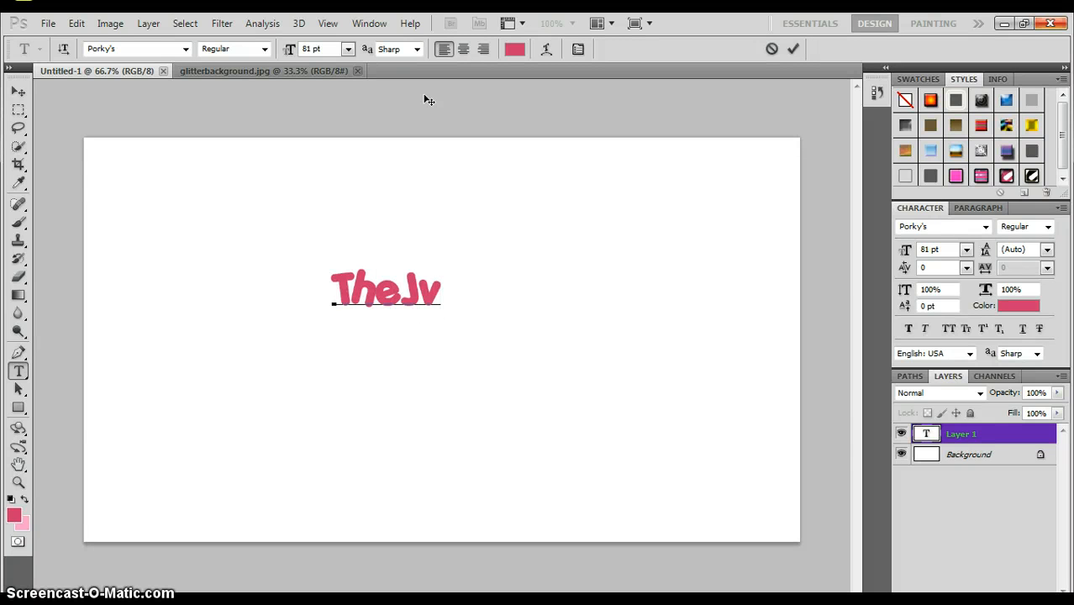
{"action": "type", "text": "Khan"}
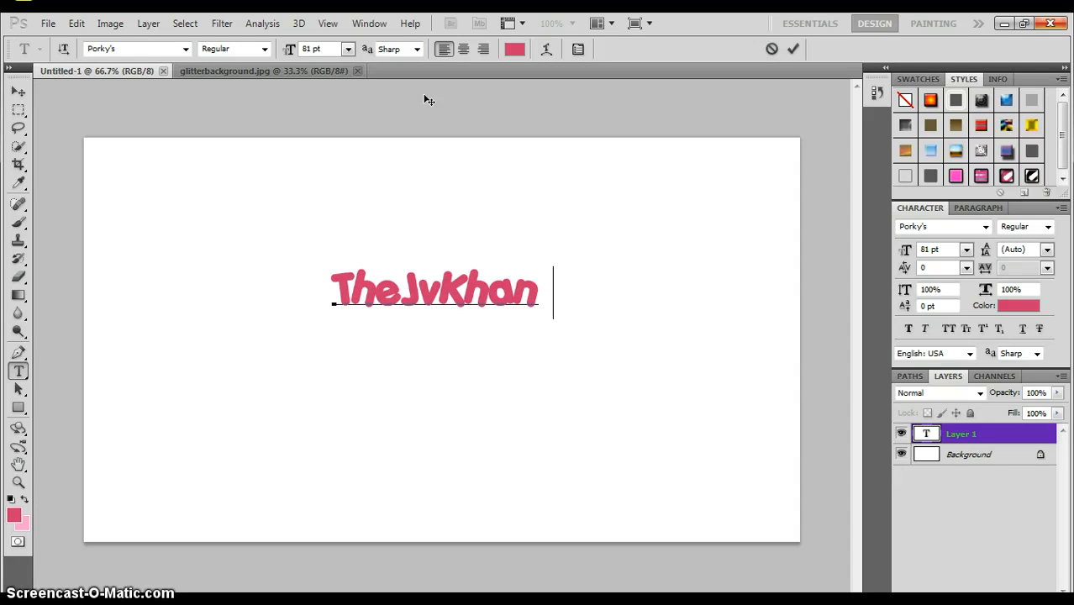
{"action": "type", "text": "1"}
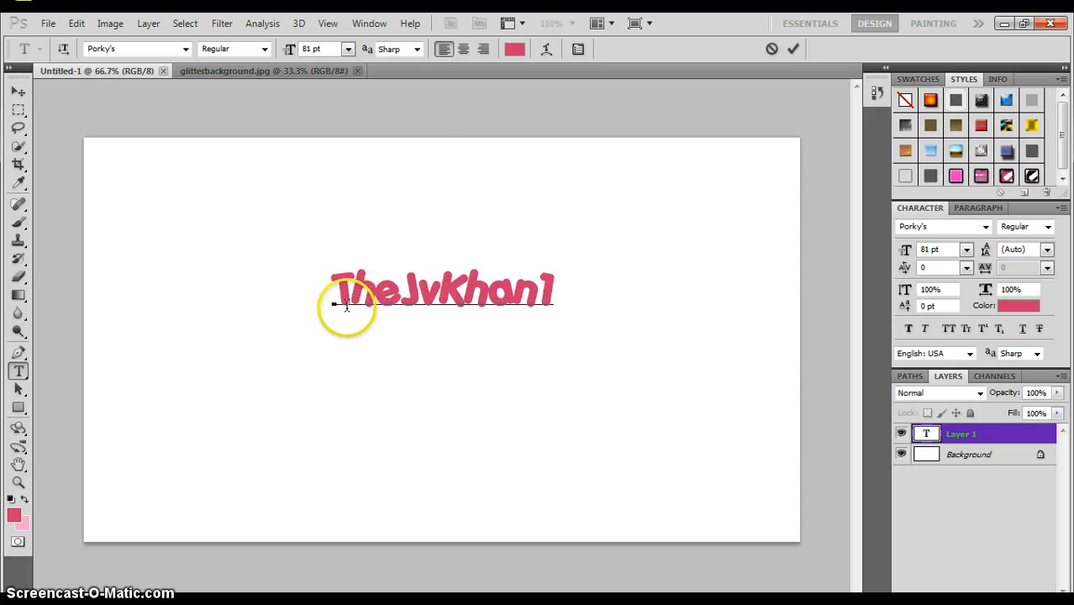
{"action": "mouse_move", "coordinate": [689, 310]}
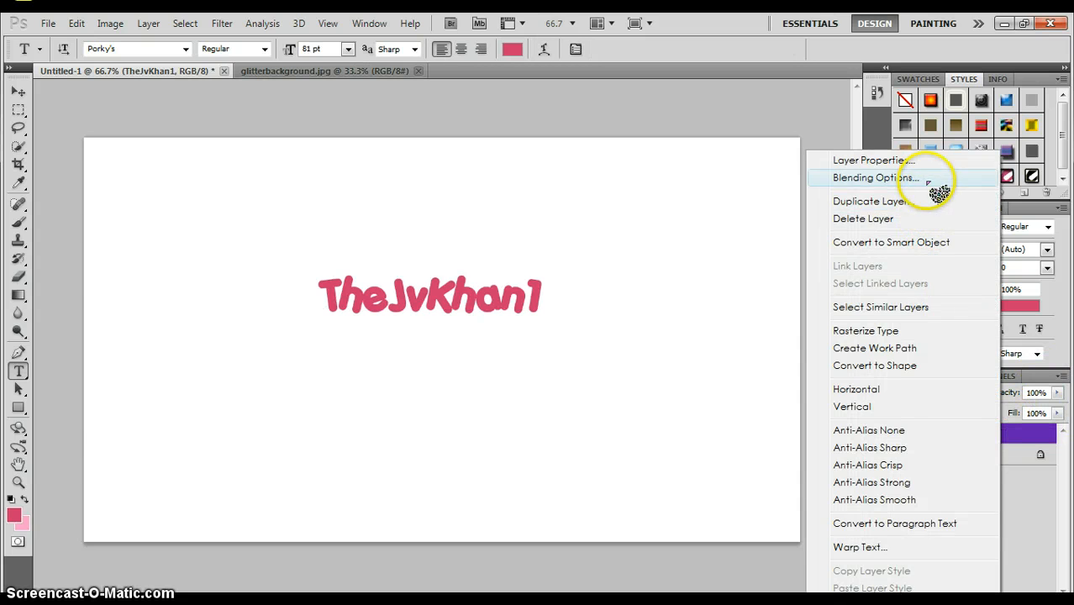
Step: Enable a Pattern Overlay layer style on the text and pick the Purple Glitter pattern
{"action": "left_click", "coordinate": [874, 178]}
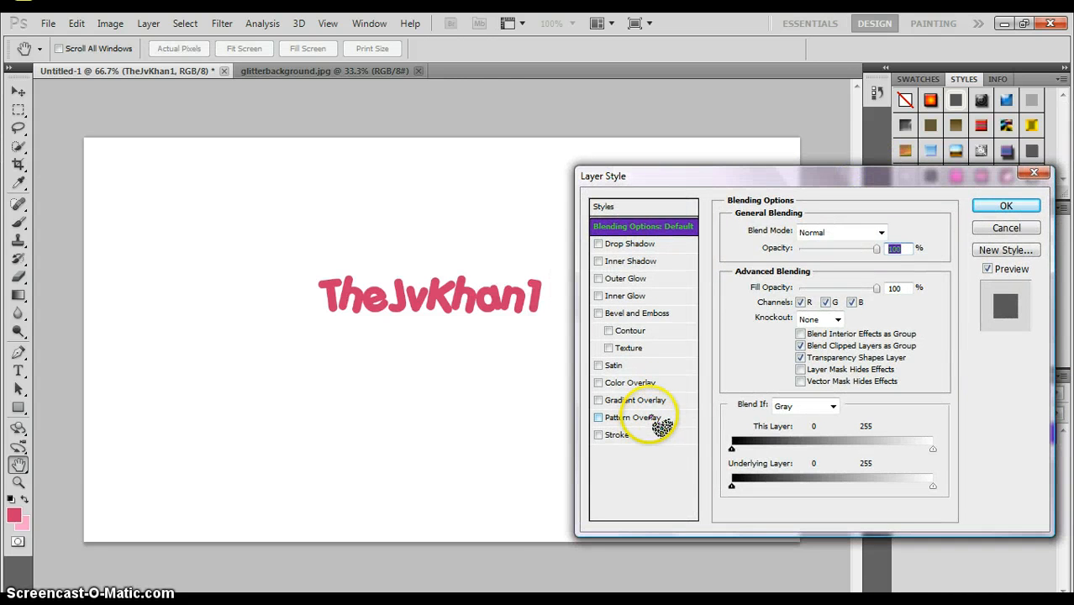
{"action": "left_click", "coordinate": [598, 417]}
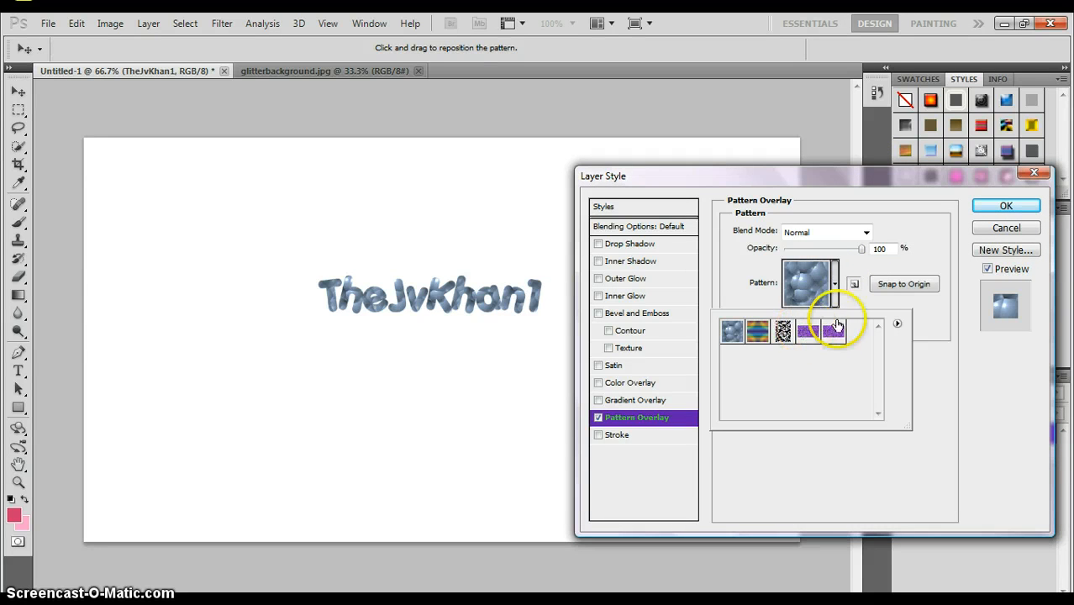
{"action": "left_click", "coordinate": [834, 330]}
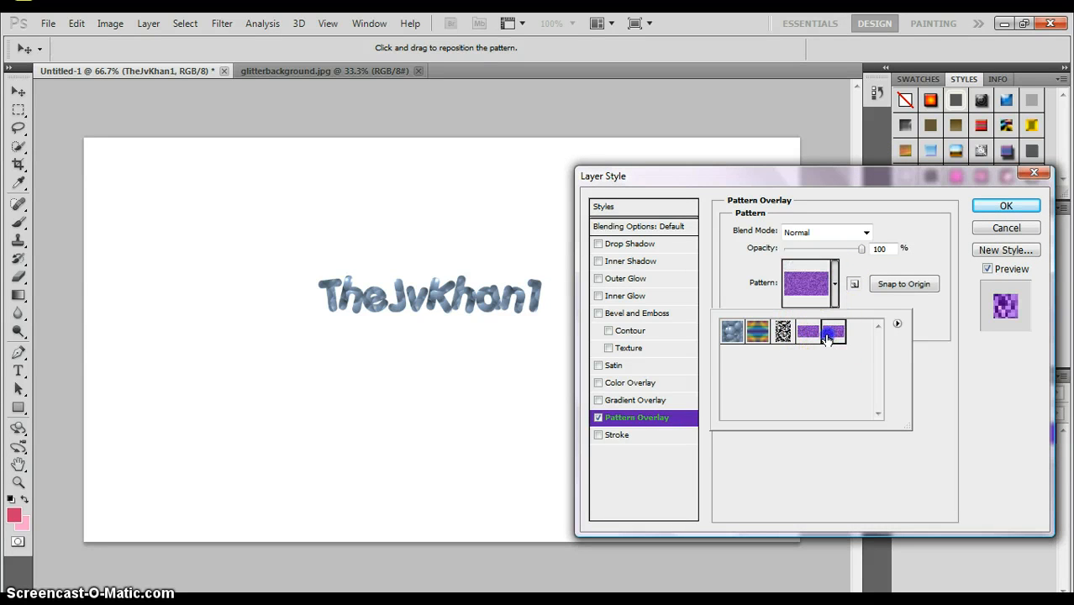
Step: Set the glitter overlay to 100% opacity and apply the layer style to TheJvKhan1
{"action": "left_click", "coordinate": [834, 331]}
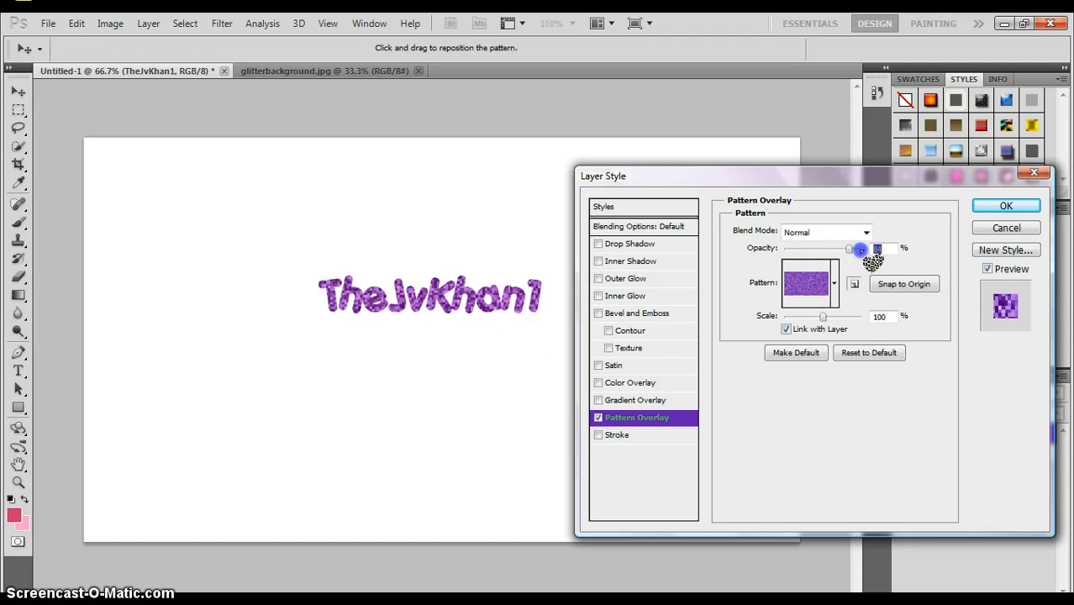
{"action": "left_click_drag", "start_coordinate": [848, 249], "coordinate": [814, 248]}
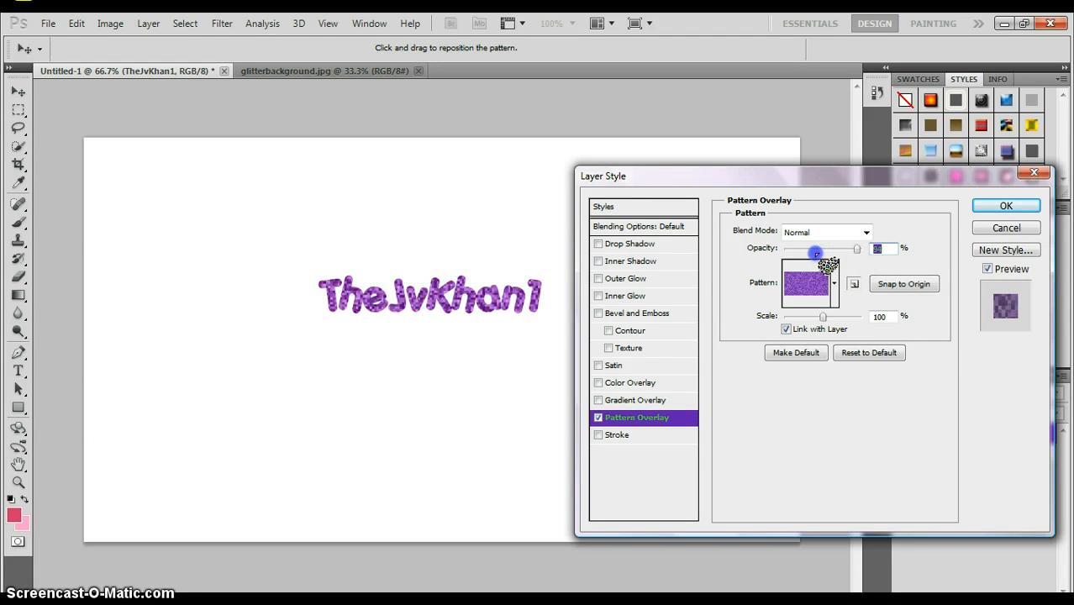
{"action": "left_click_drag", "start_coordinate": [814, 248], "coordinate": [790, 249]}
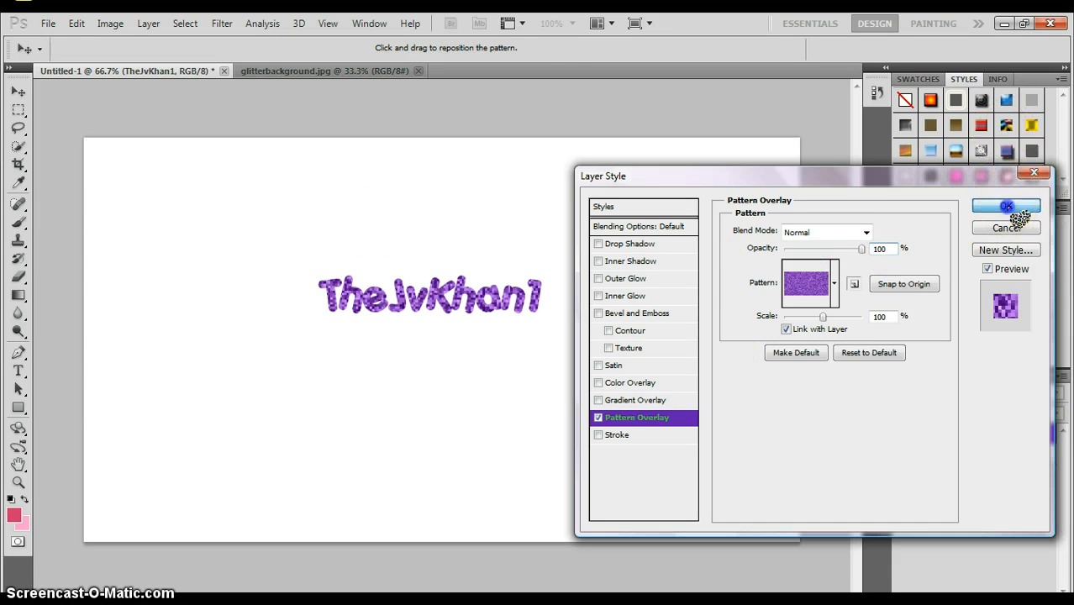
{"action": "left_click", "coordinate": [1005, 205]}
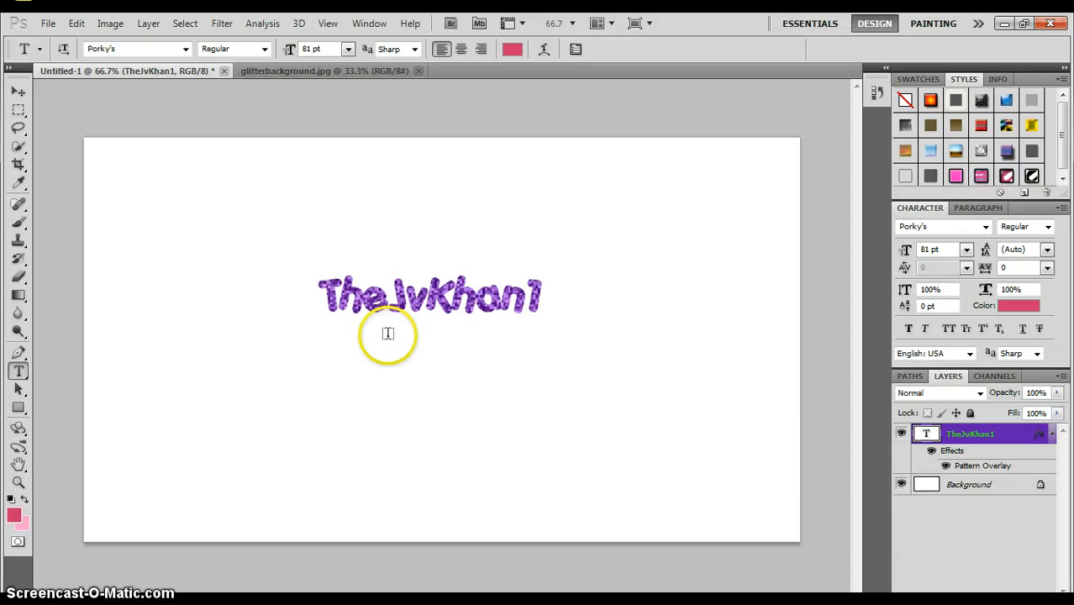